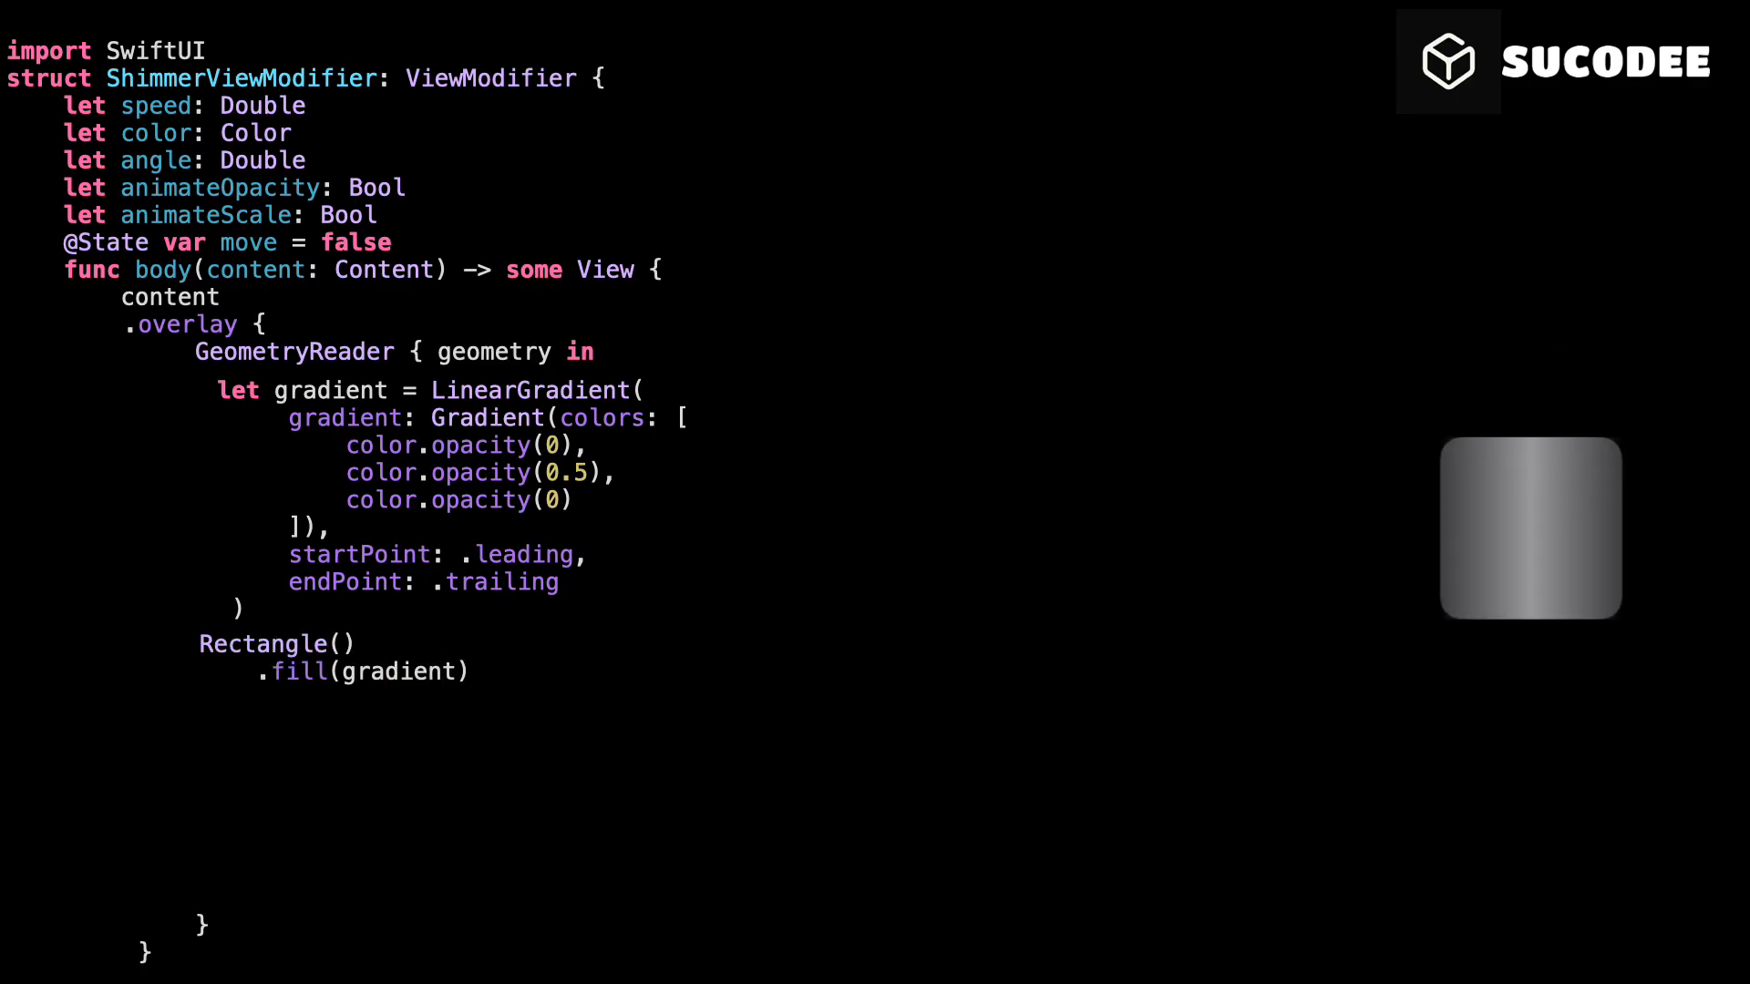
pyautogui.write('.rotationEffect(.degrees(angle))')
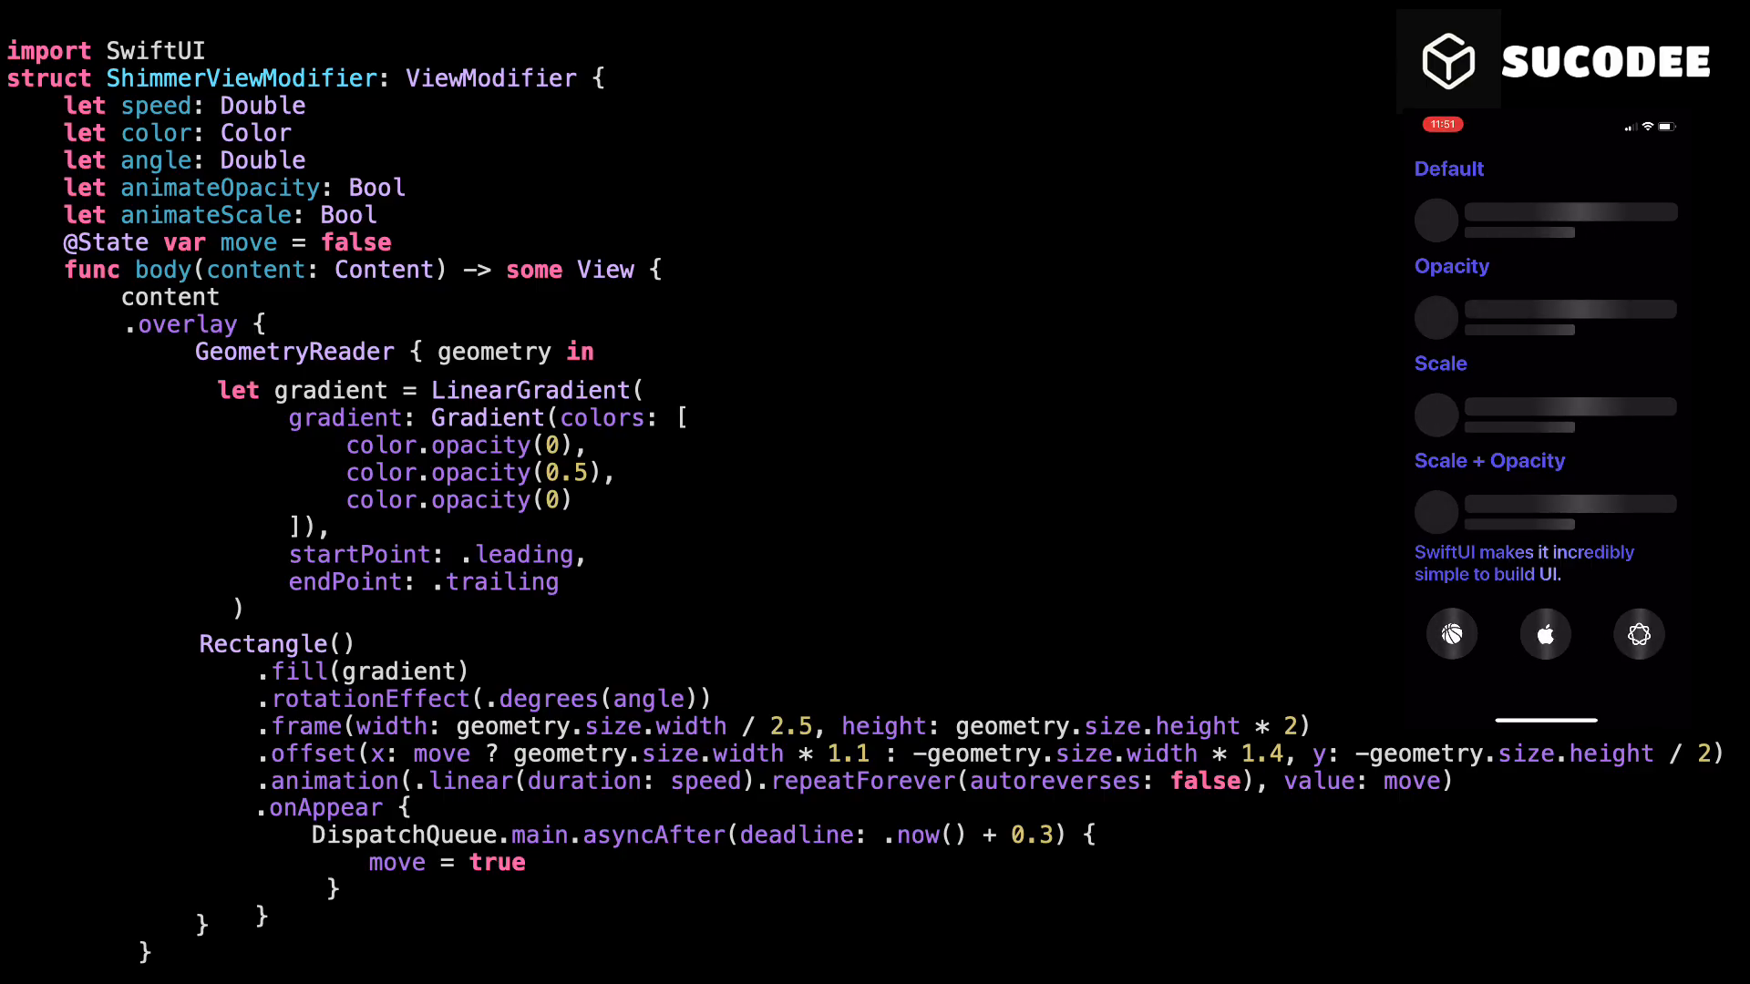
pyautogui.scroll(-3)
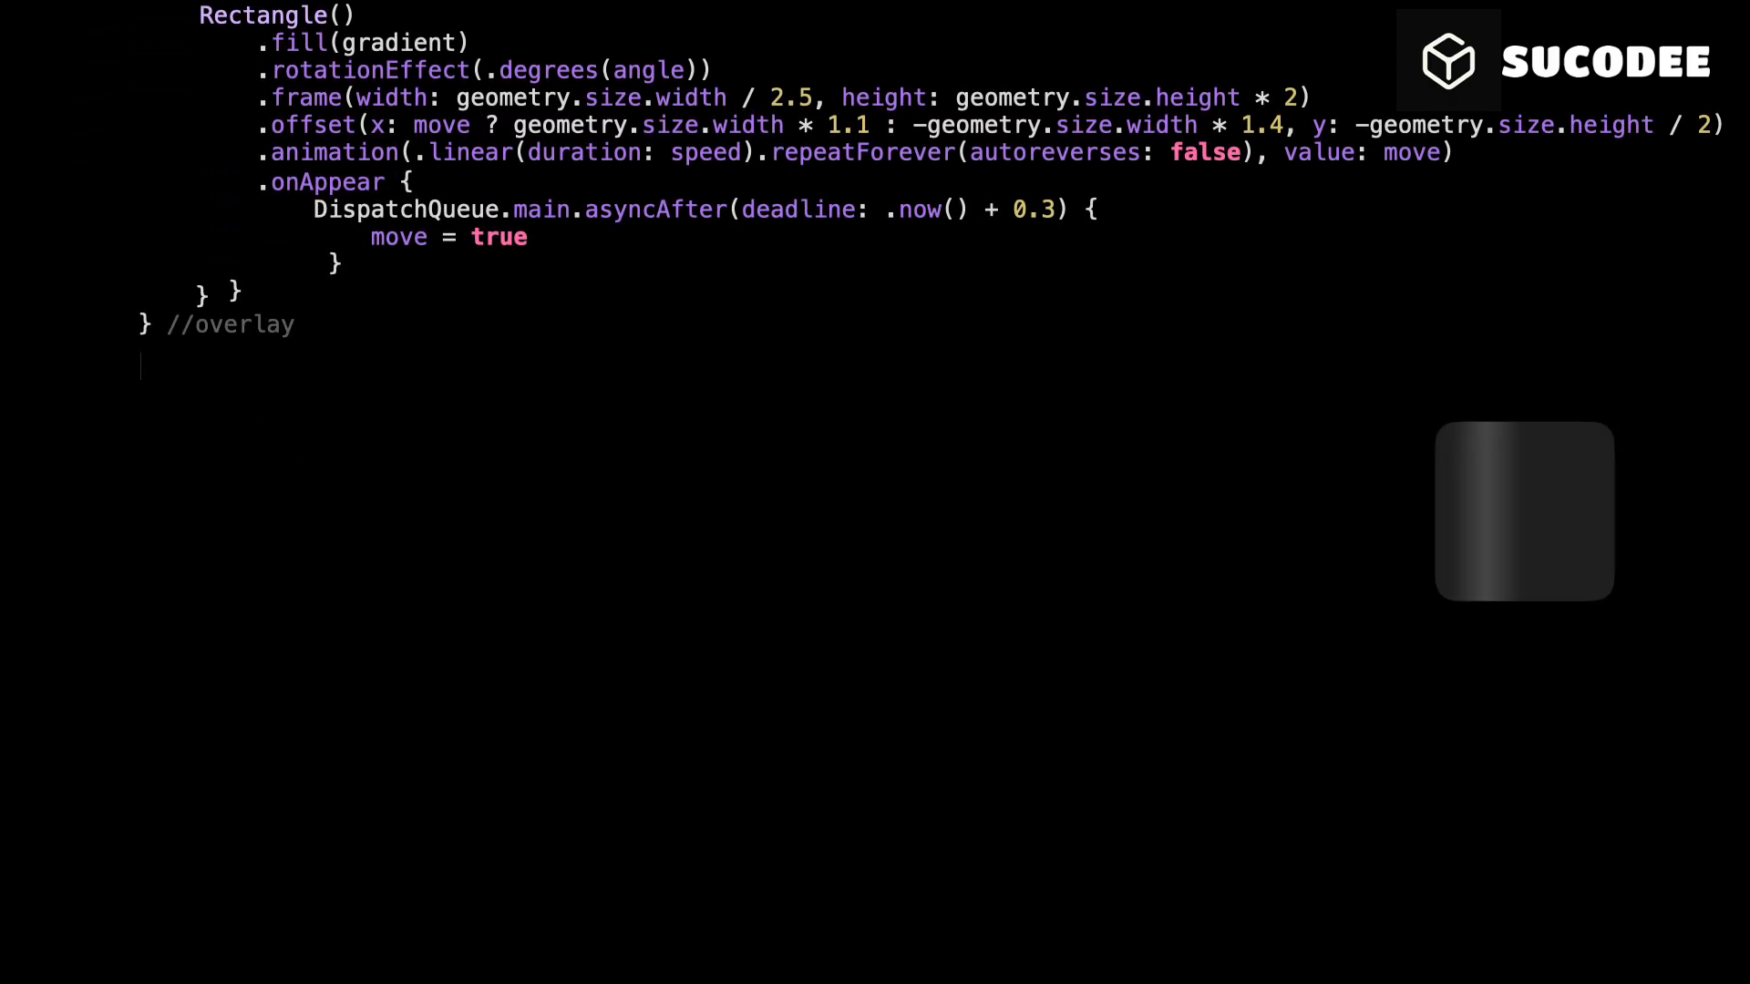
pyautogui.write('.mask(conten')
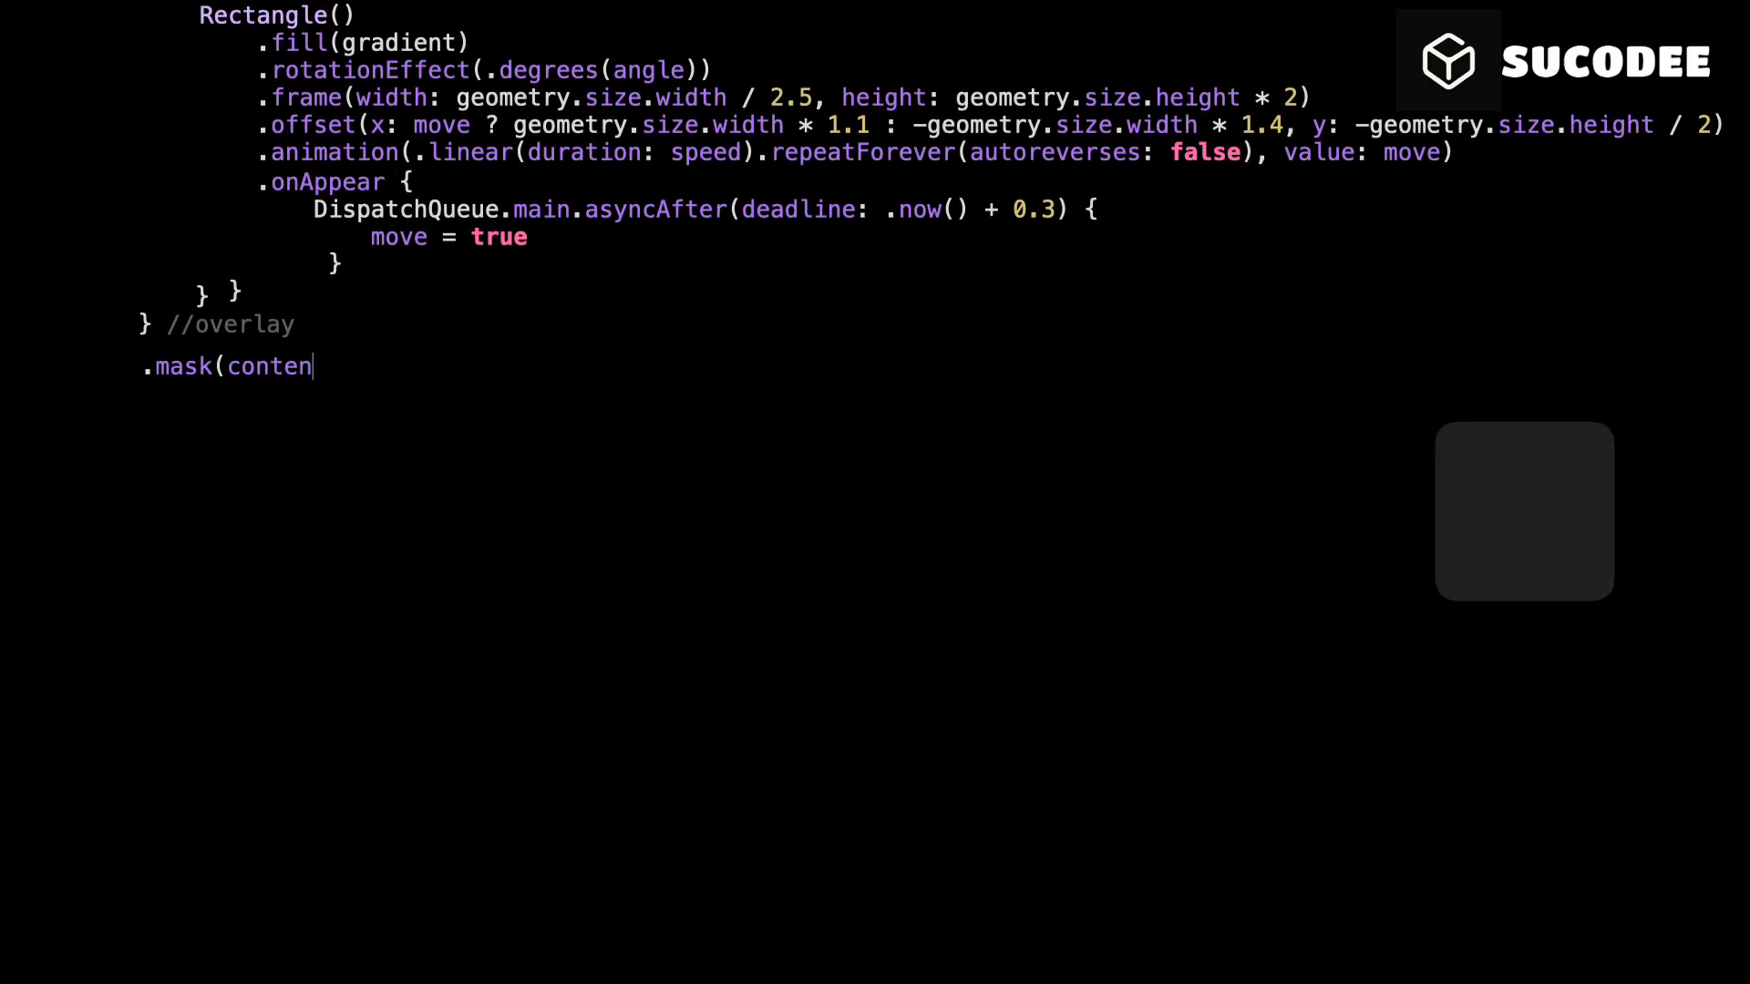
pyautogui.write('t)')
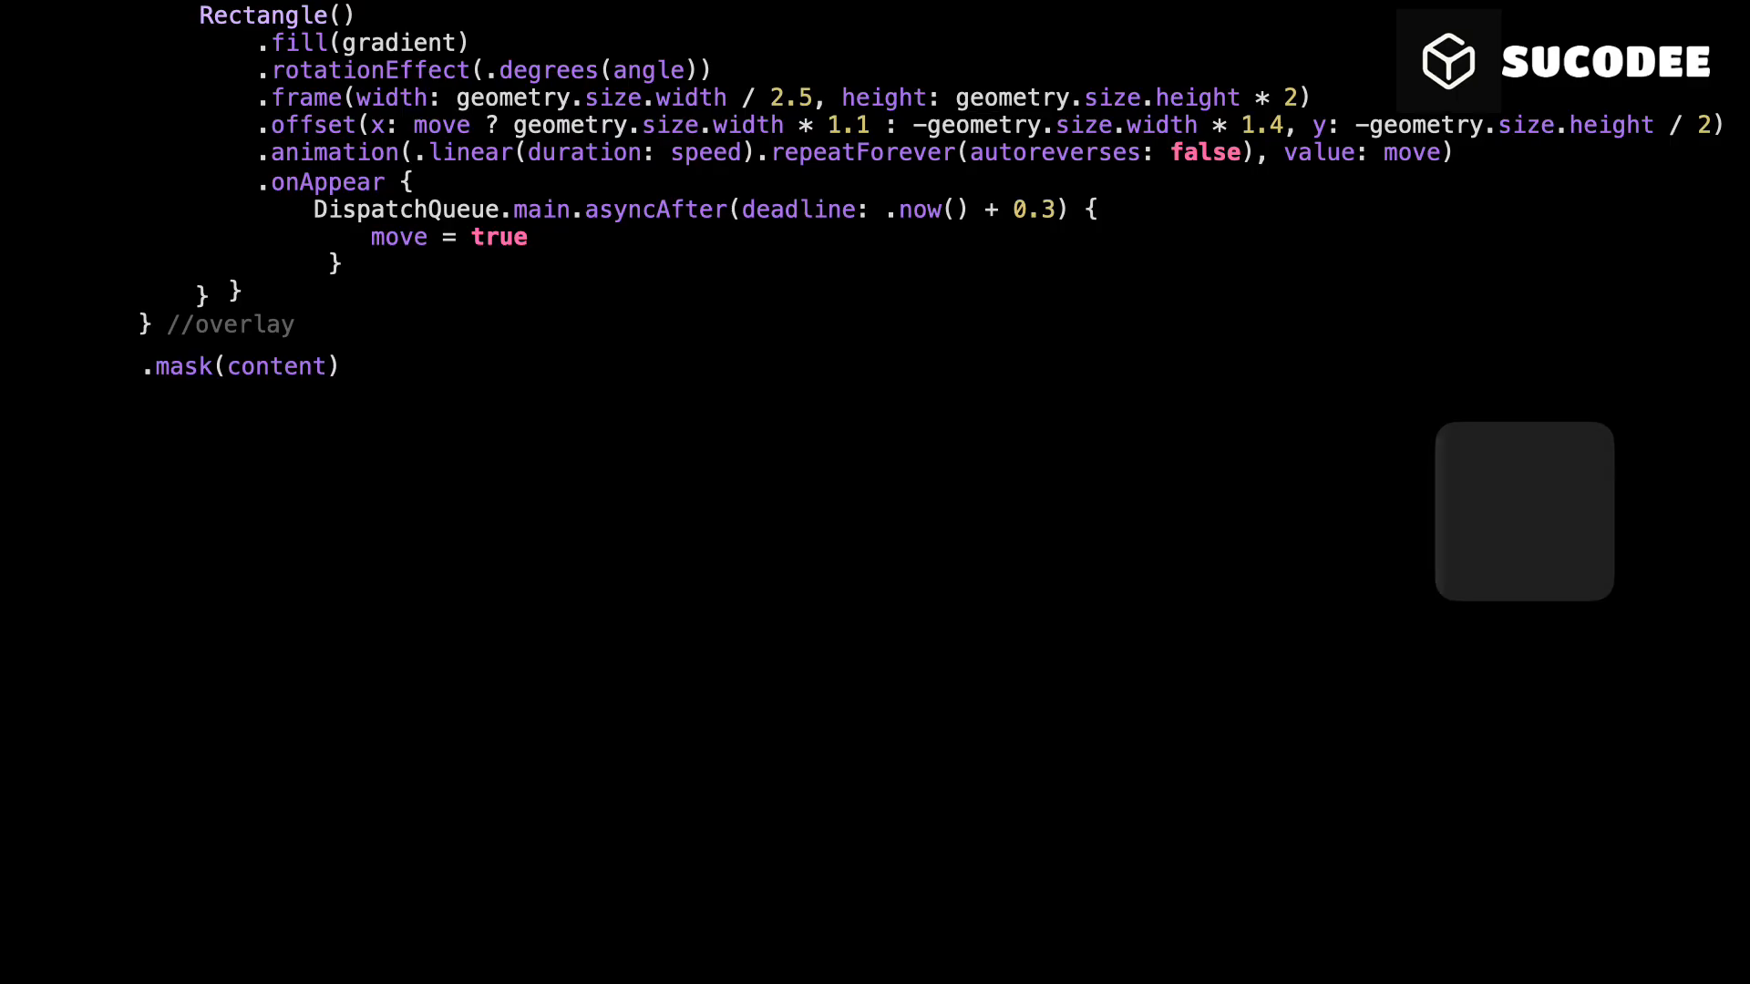
pyautogui.write('.scaleEffect(a')
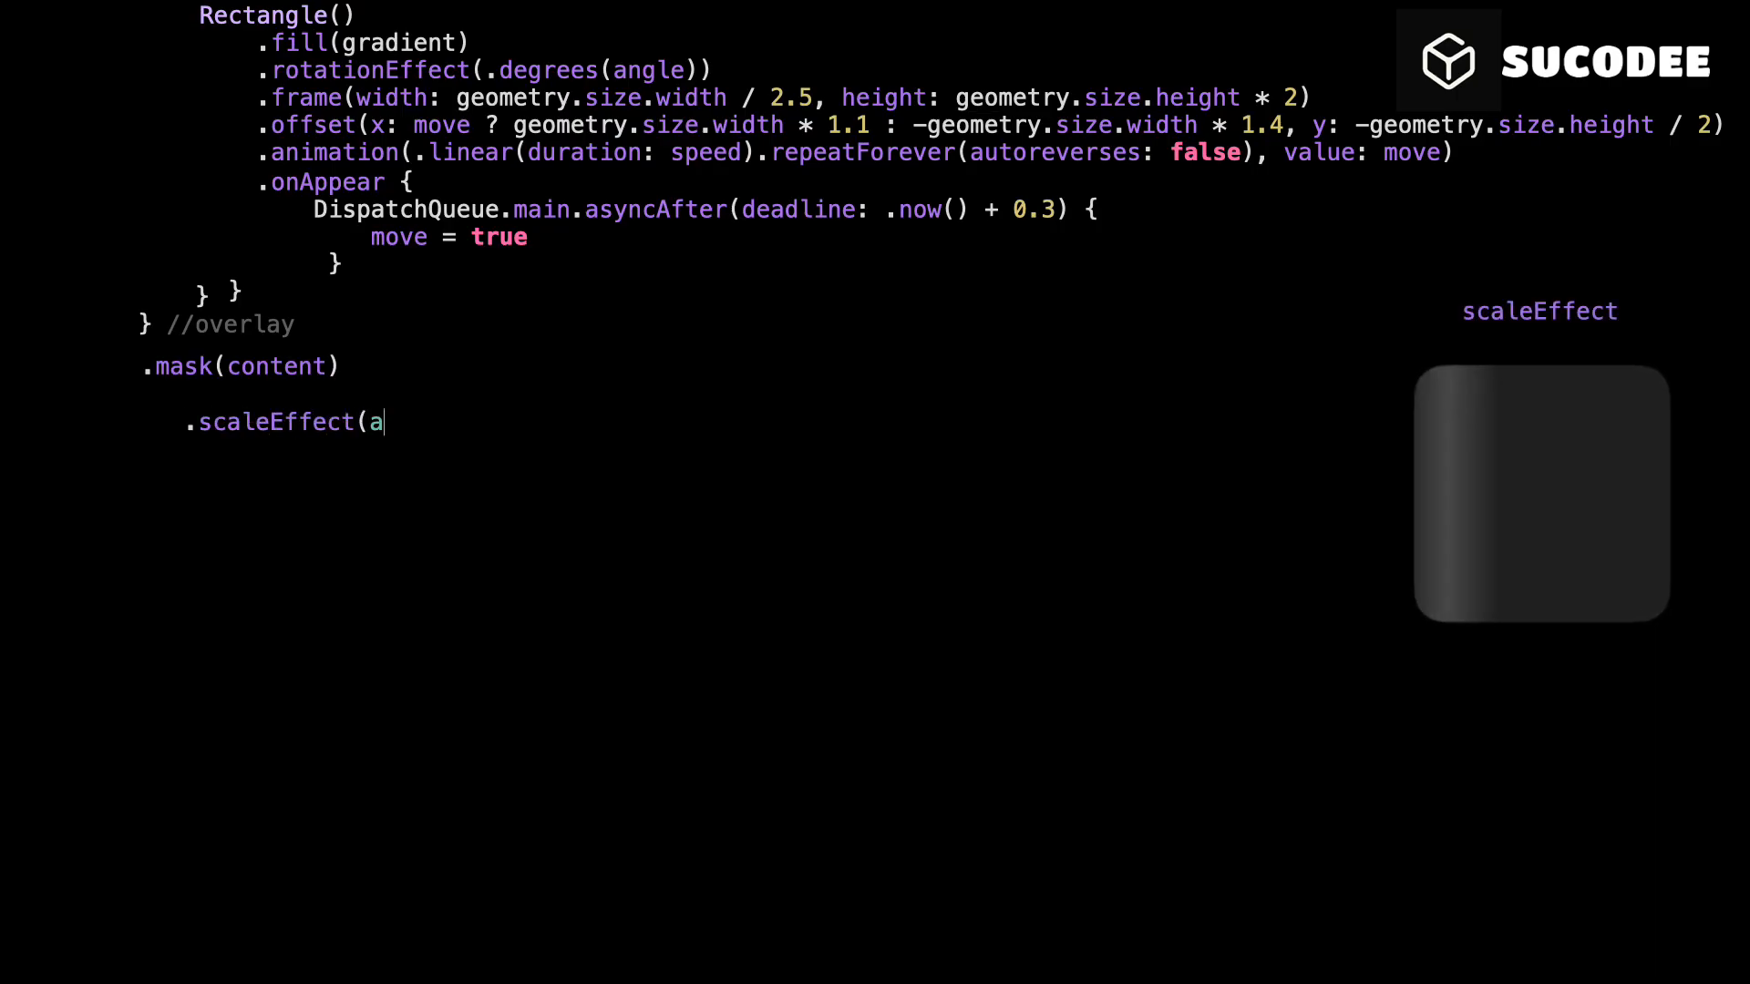
pyautogui.write('nimateScale ? (move ? 1 : 0.95) : 1)')
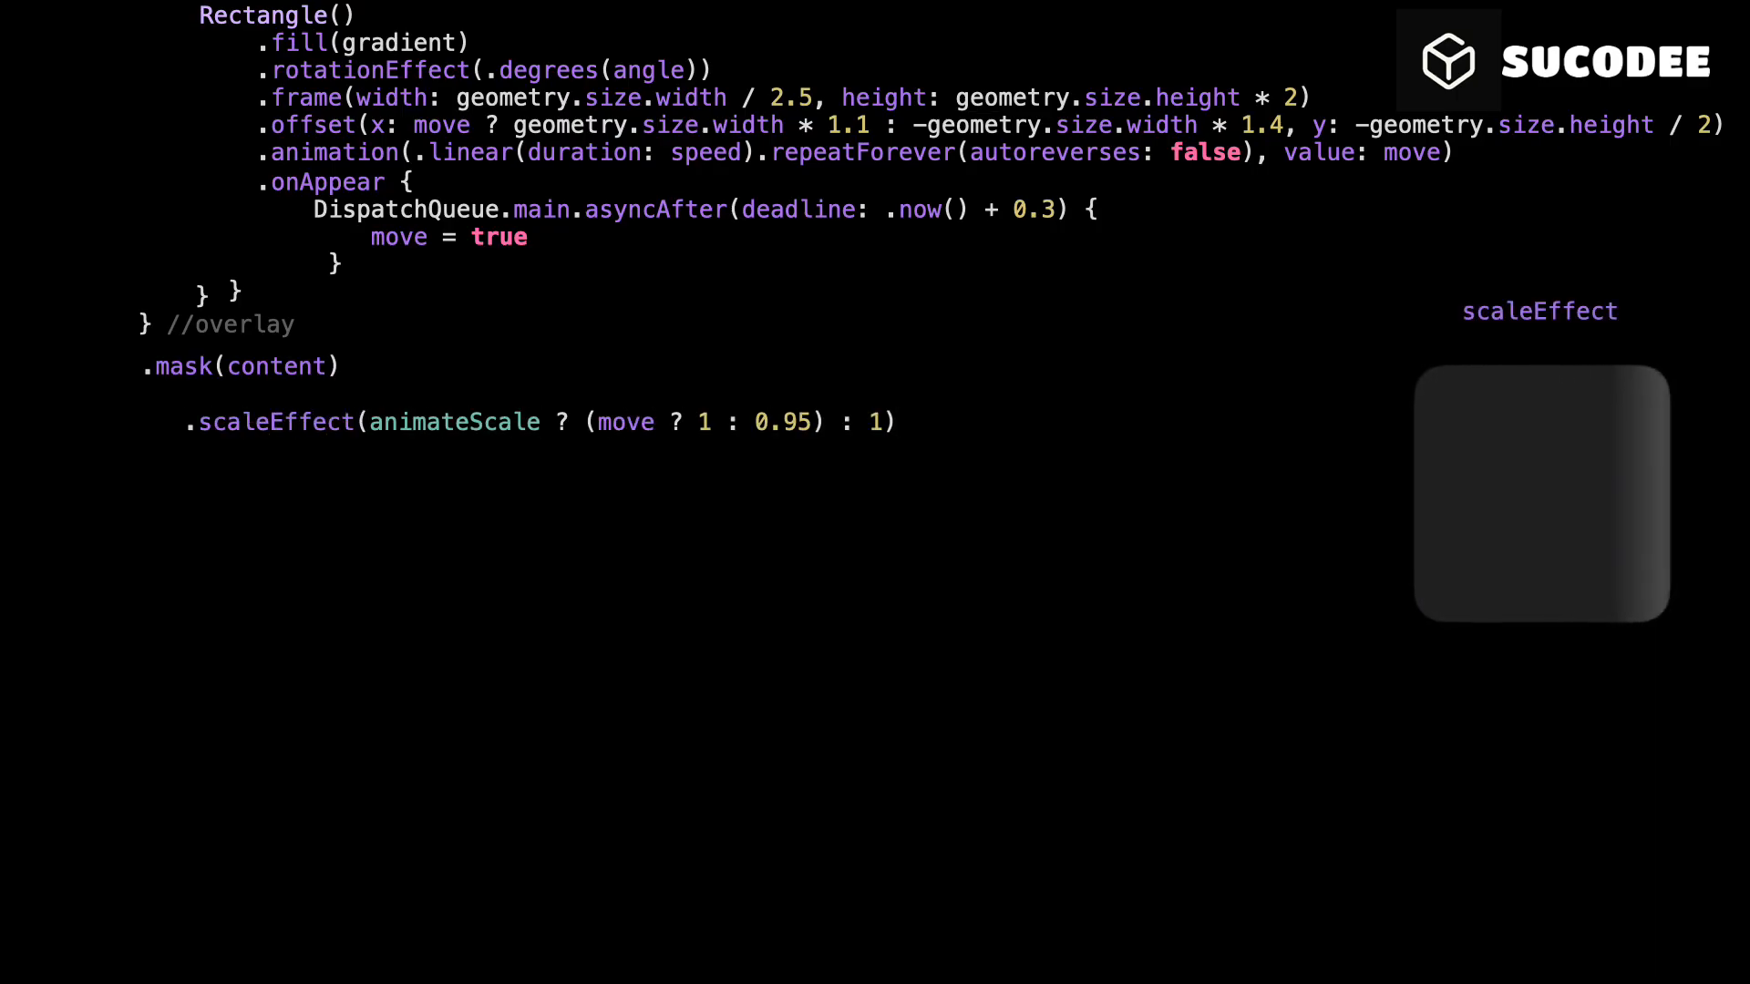